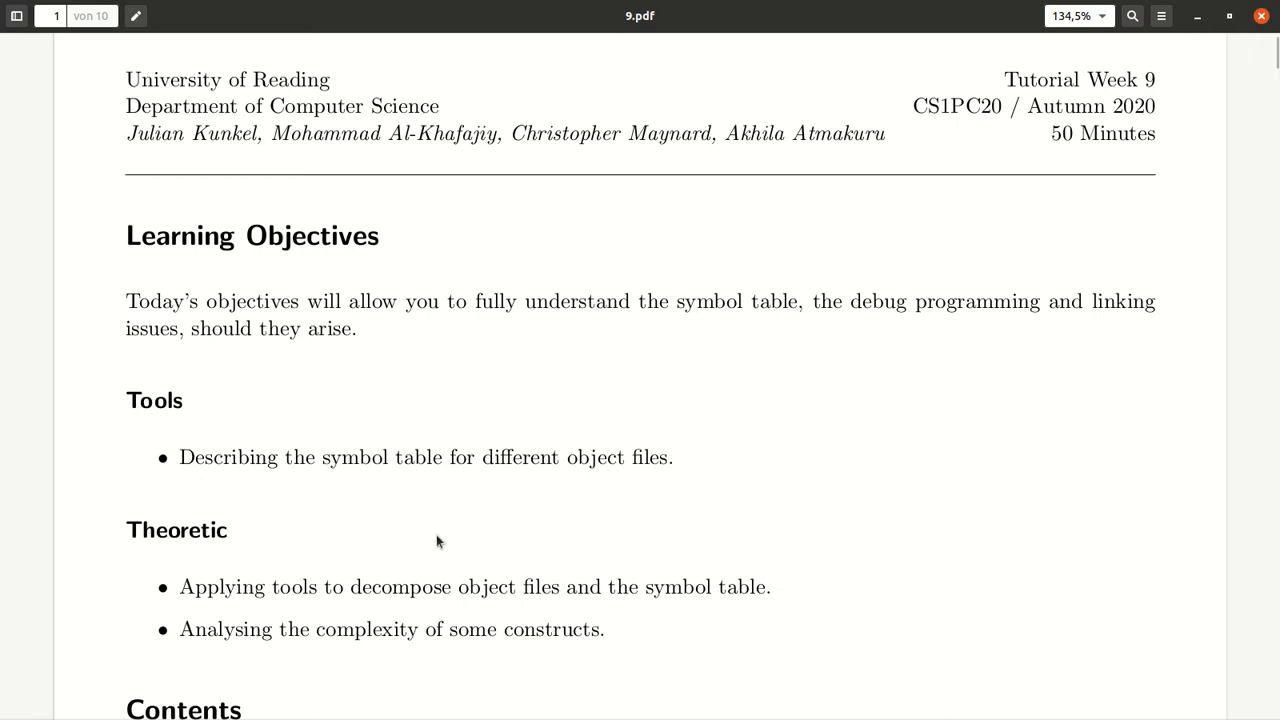
scroll(down, 3)
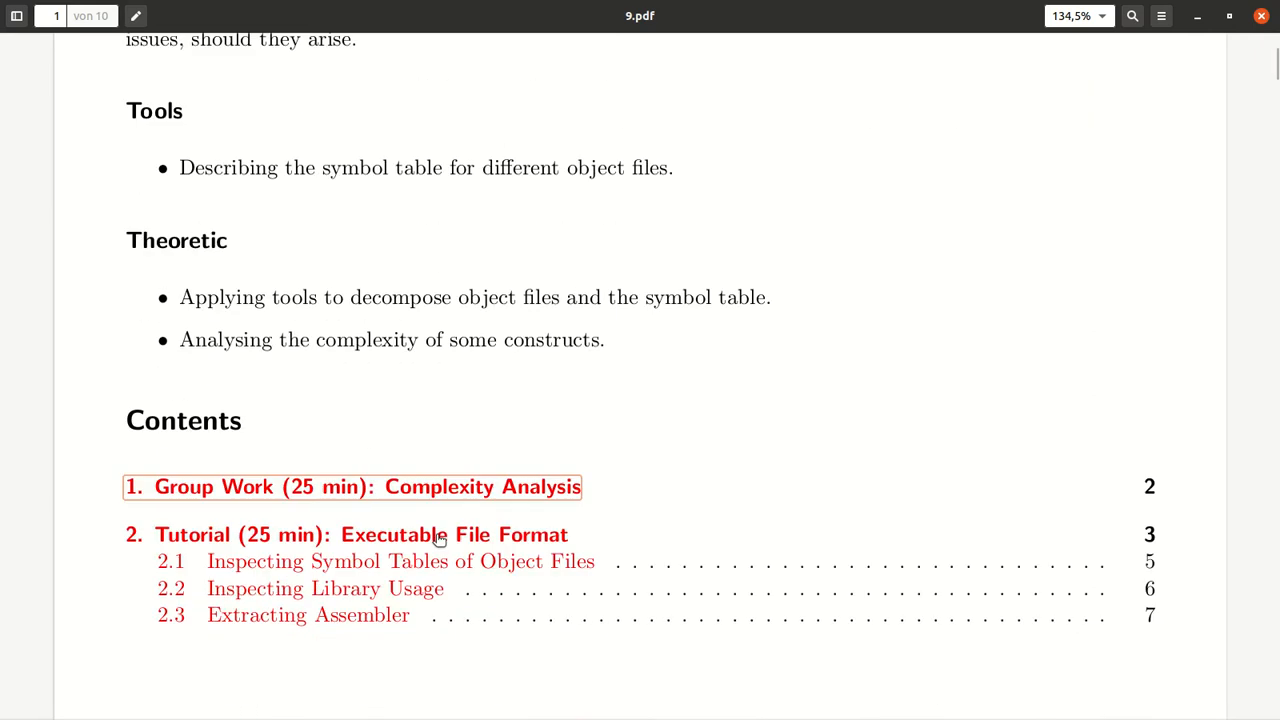
mouse_move(264, 474)
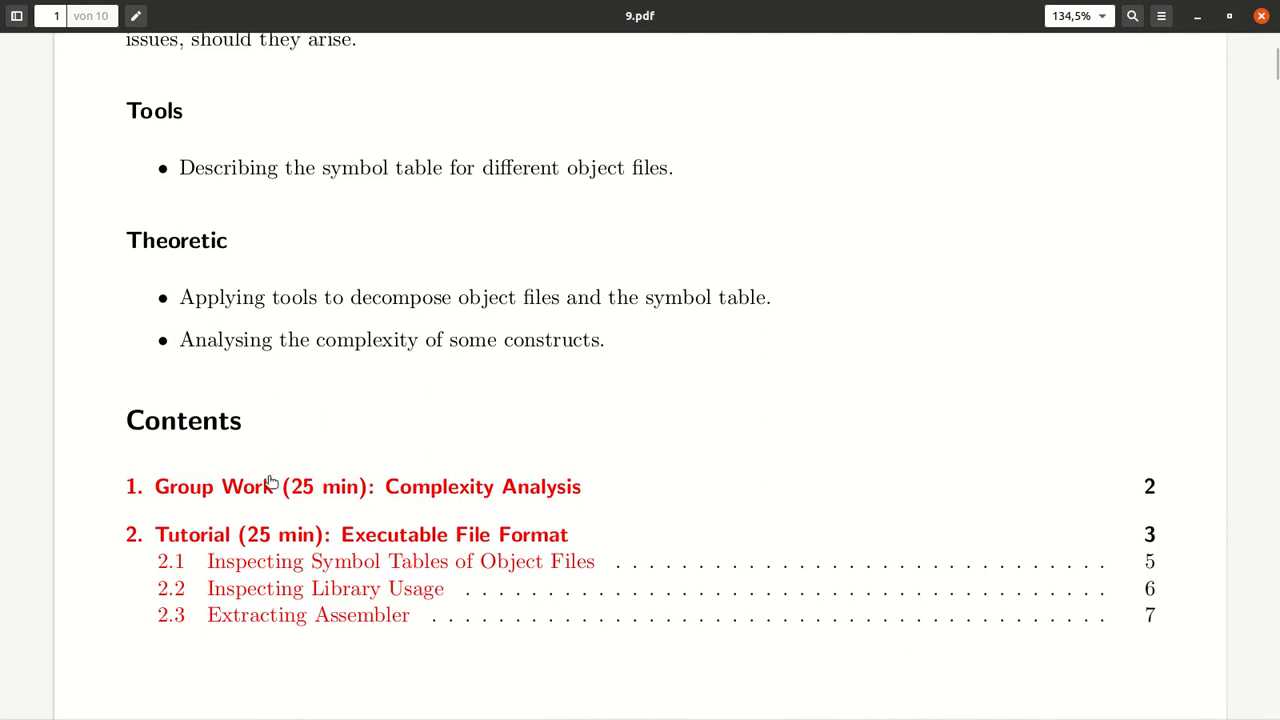
mouse_move(438, 616)
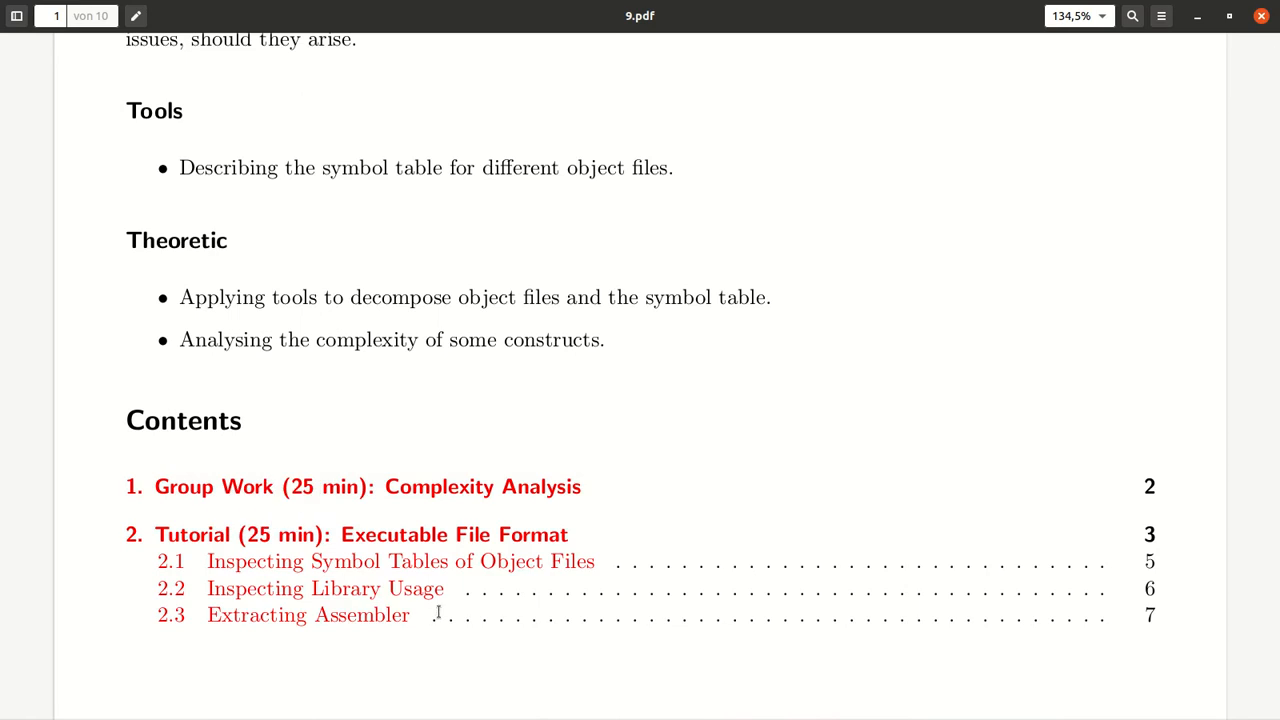
mouse_move(424, 612)
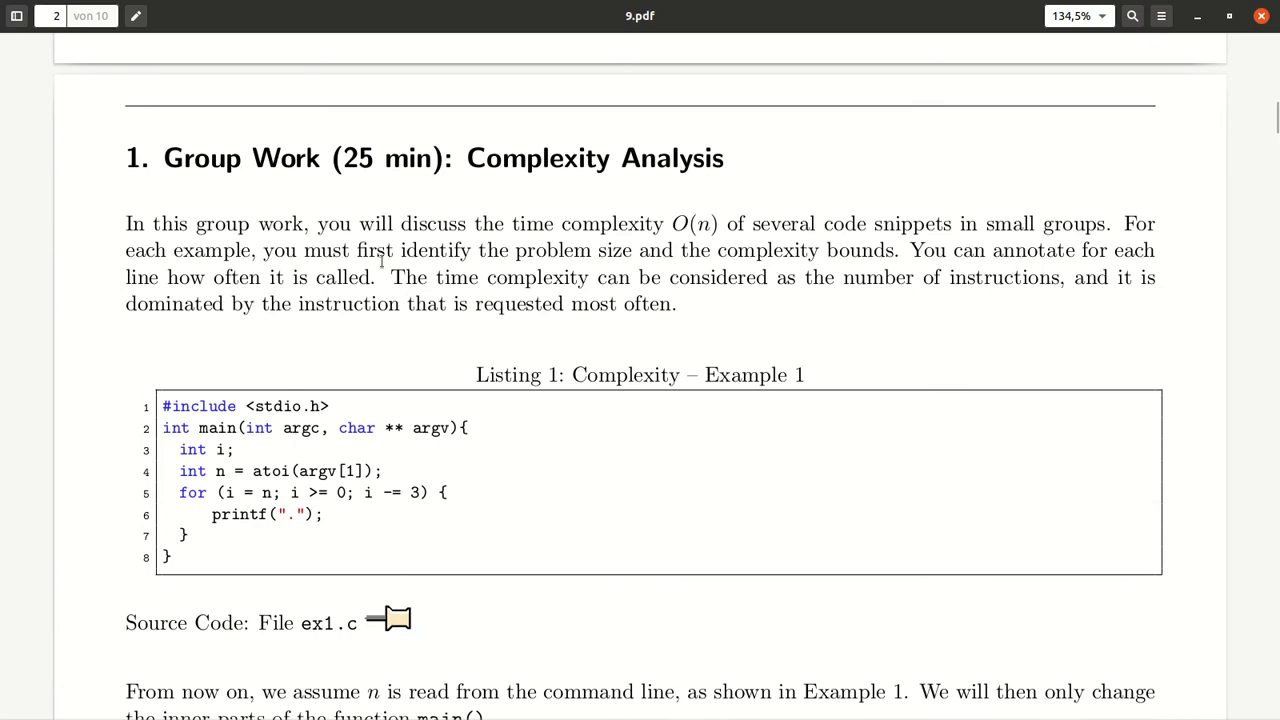
mouse_move(304, 452)
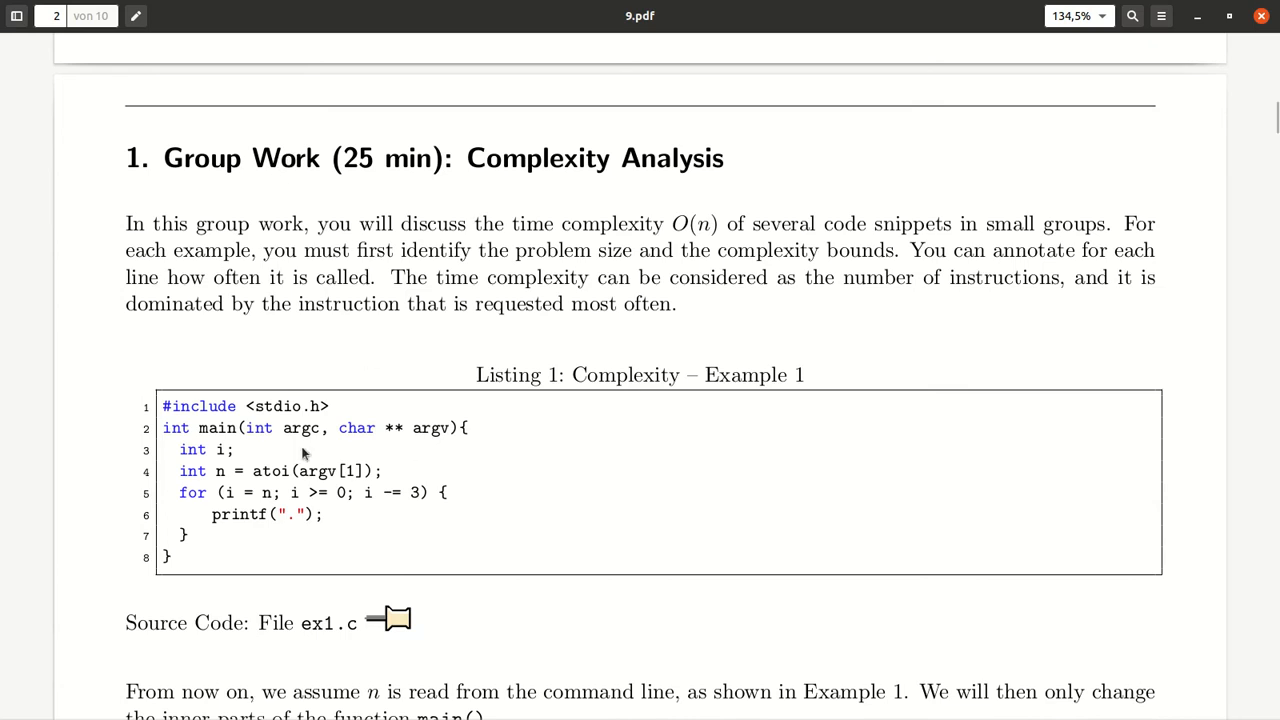
mouse_move(244, 424)
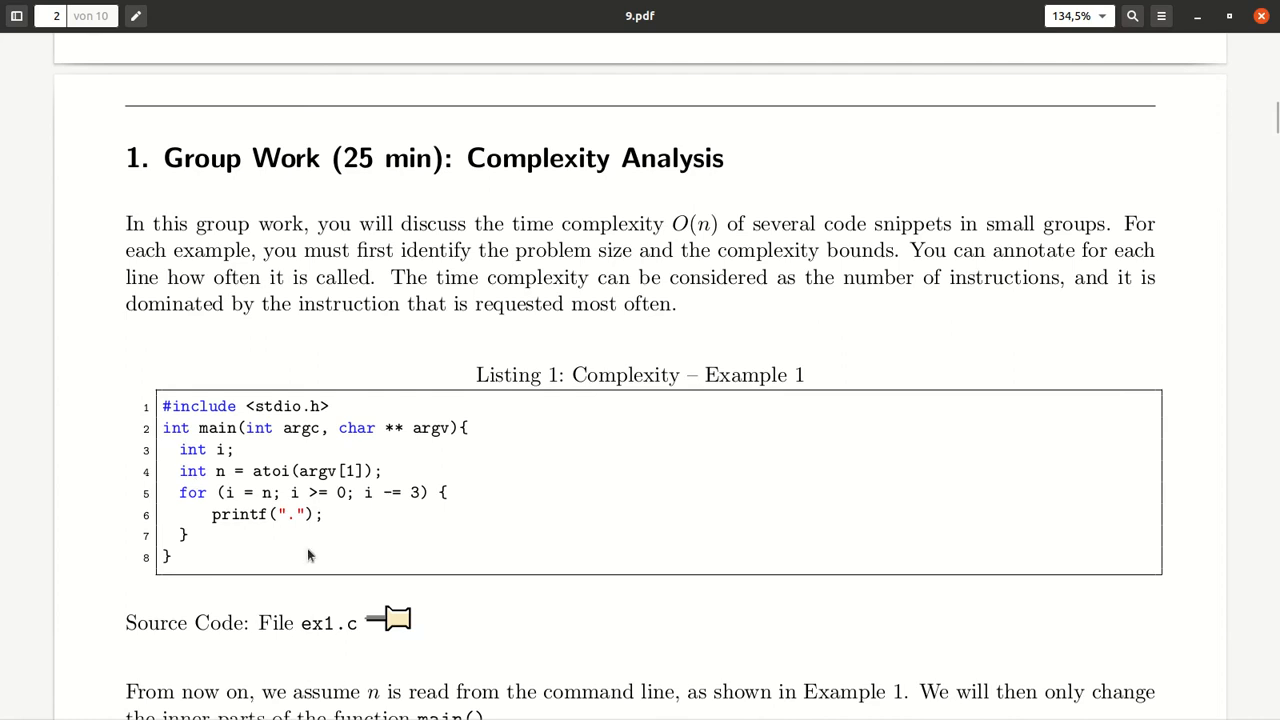
scroll(down, 3)
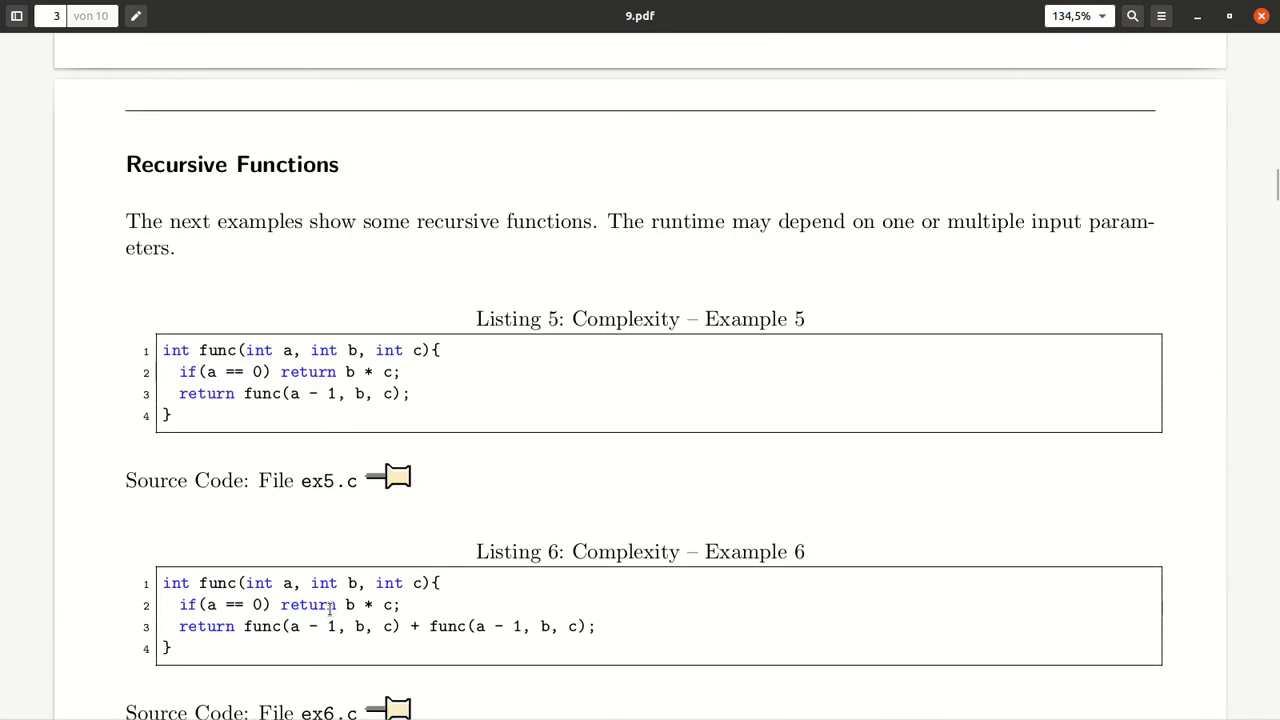
scroll(down, 3)
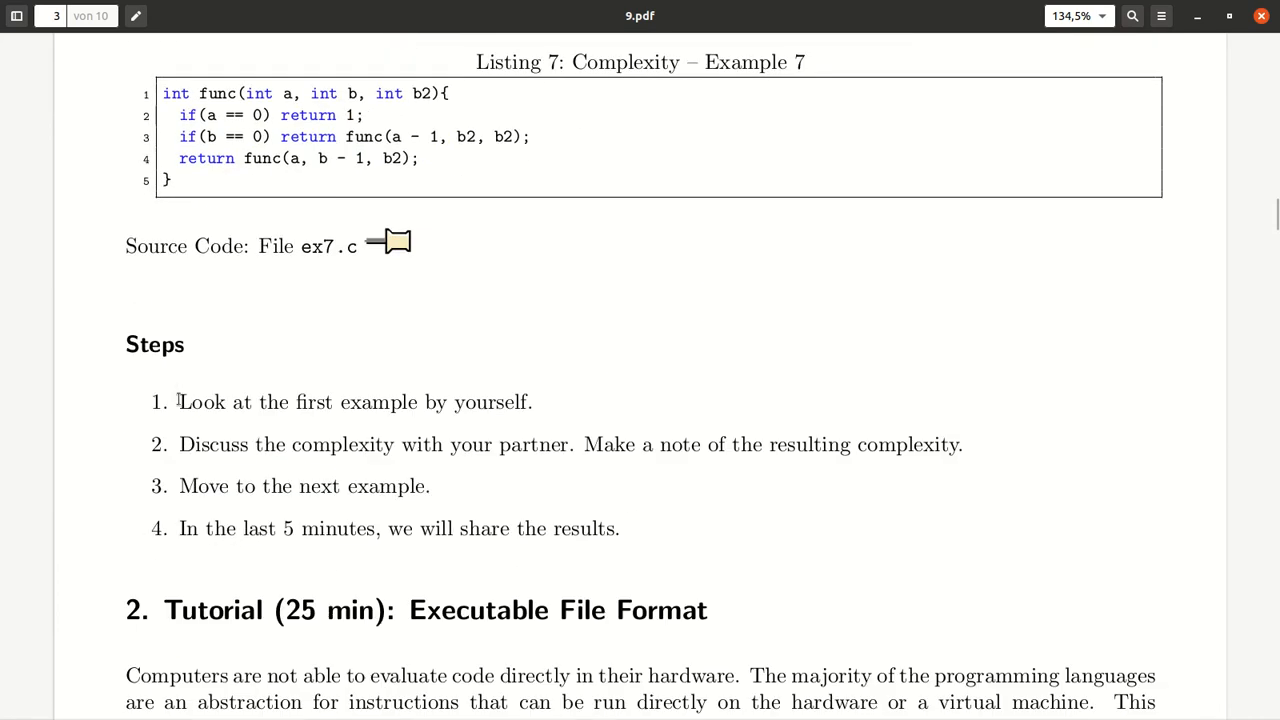
mouse_move(402, 434)
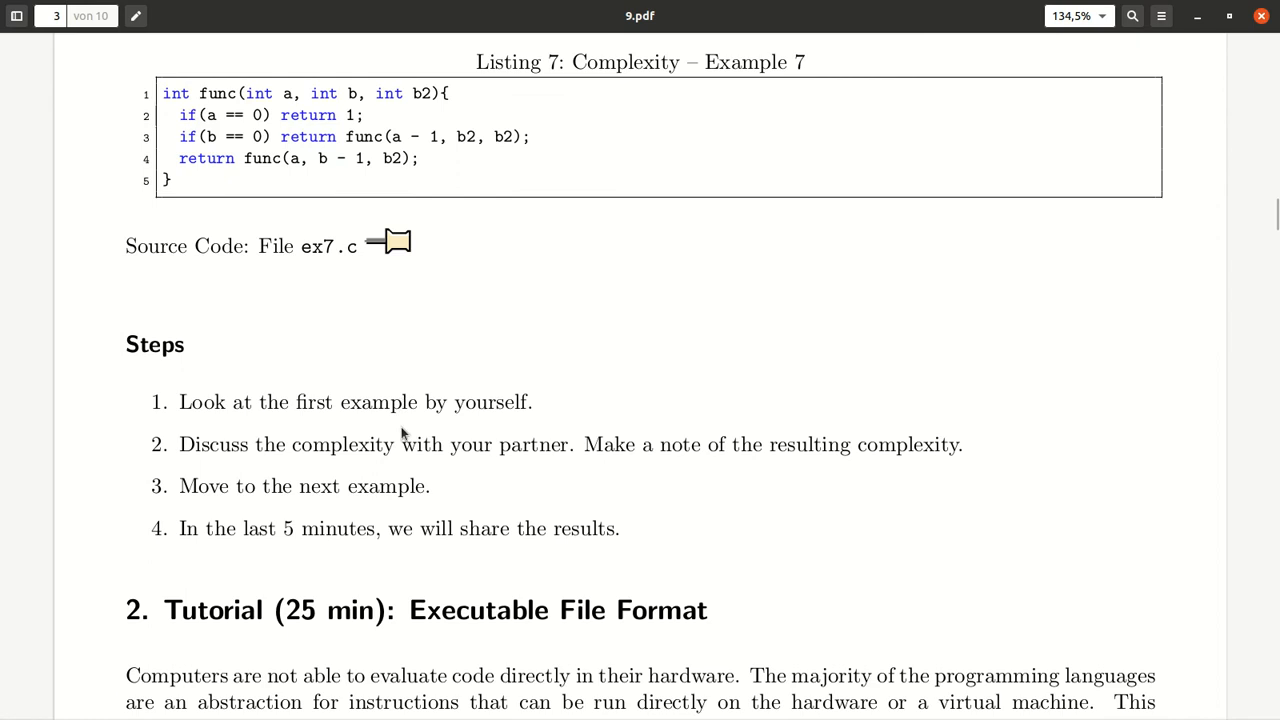
mouse_move(388, 476)
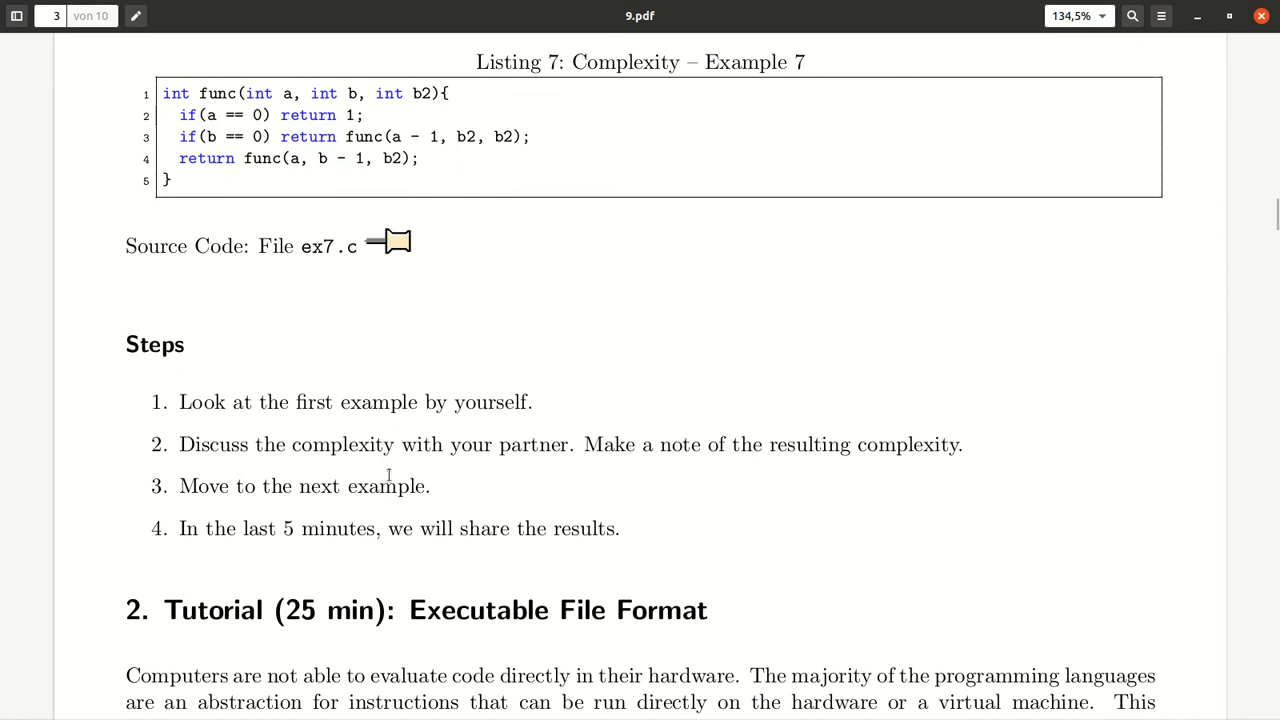
mouse_move(384, 468)
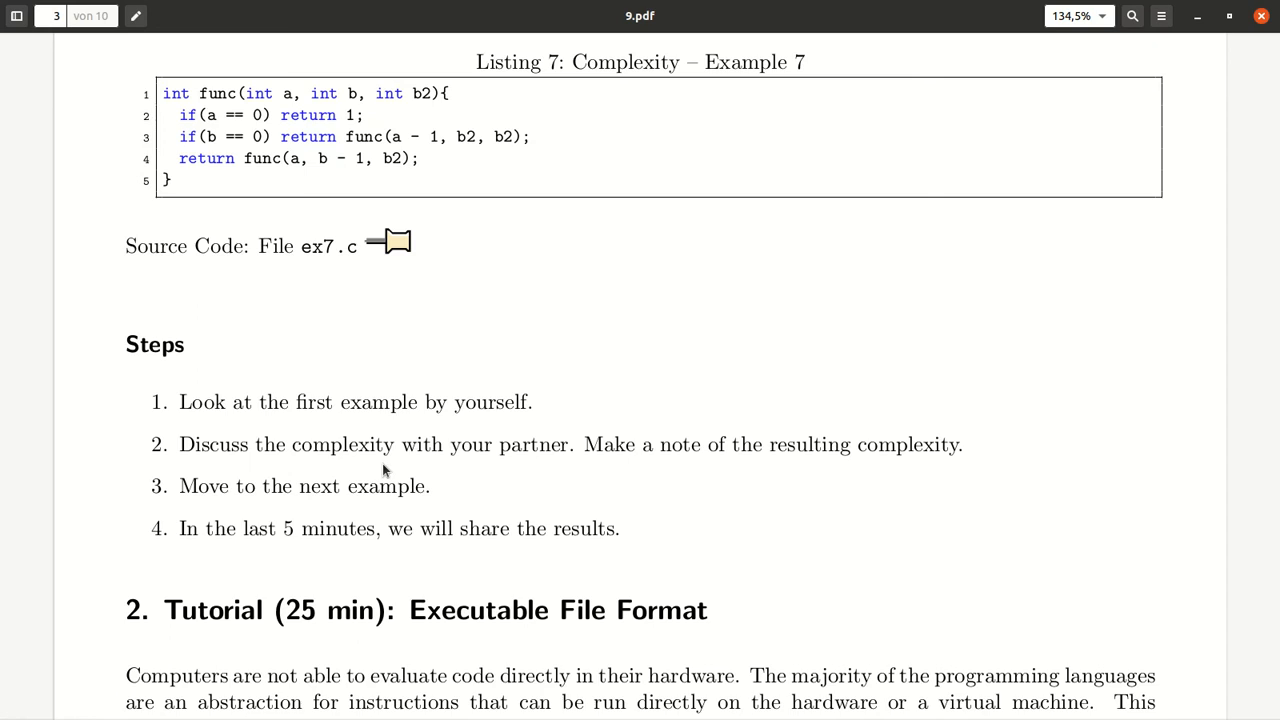
mouse_move(612, 480)
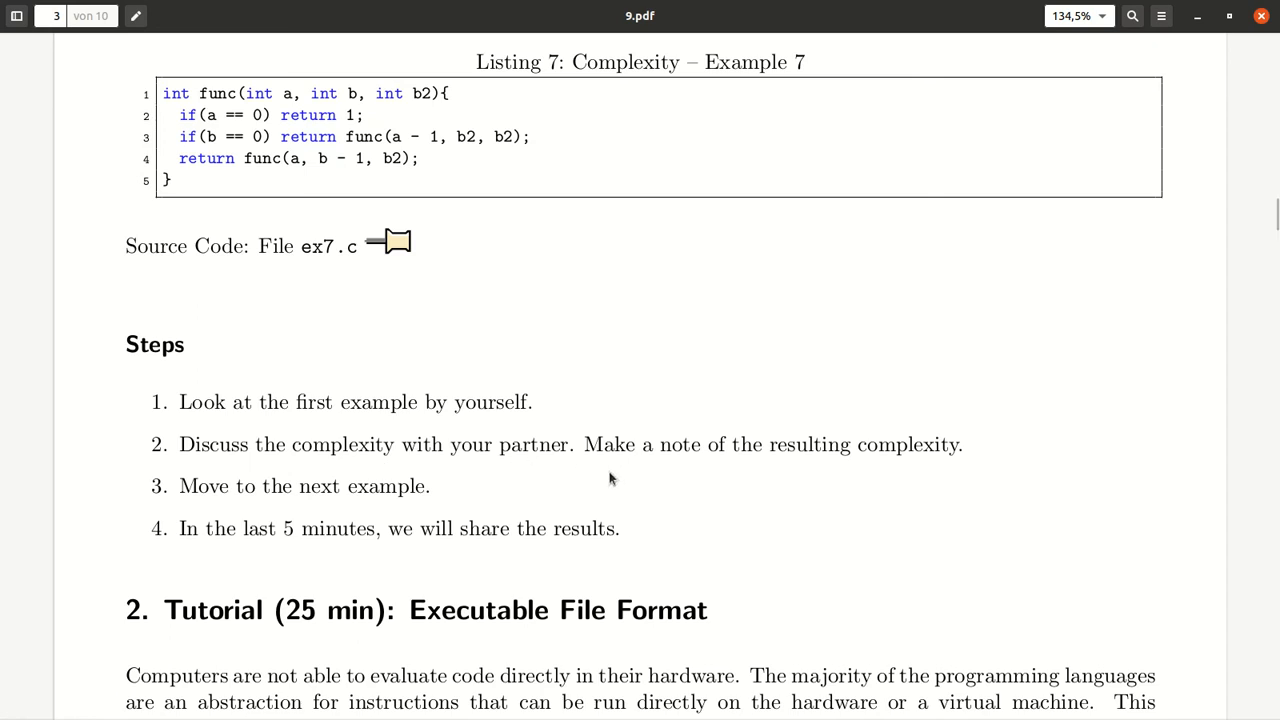
mouse_move(568, 478)
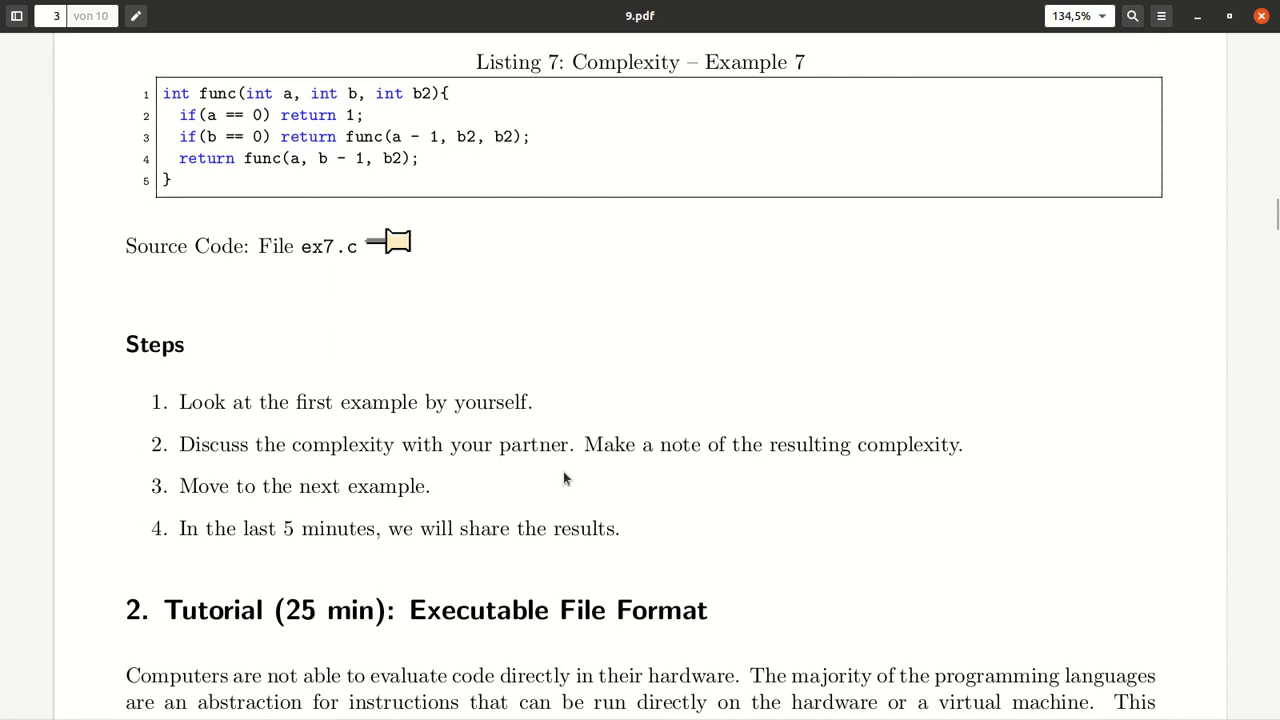
mouse_move(328, 488)
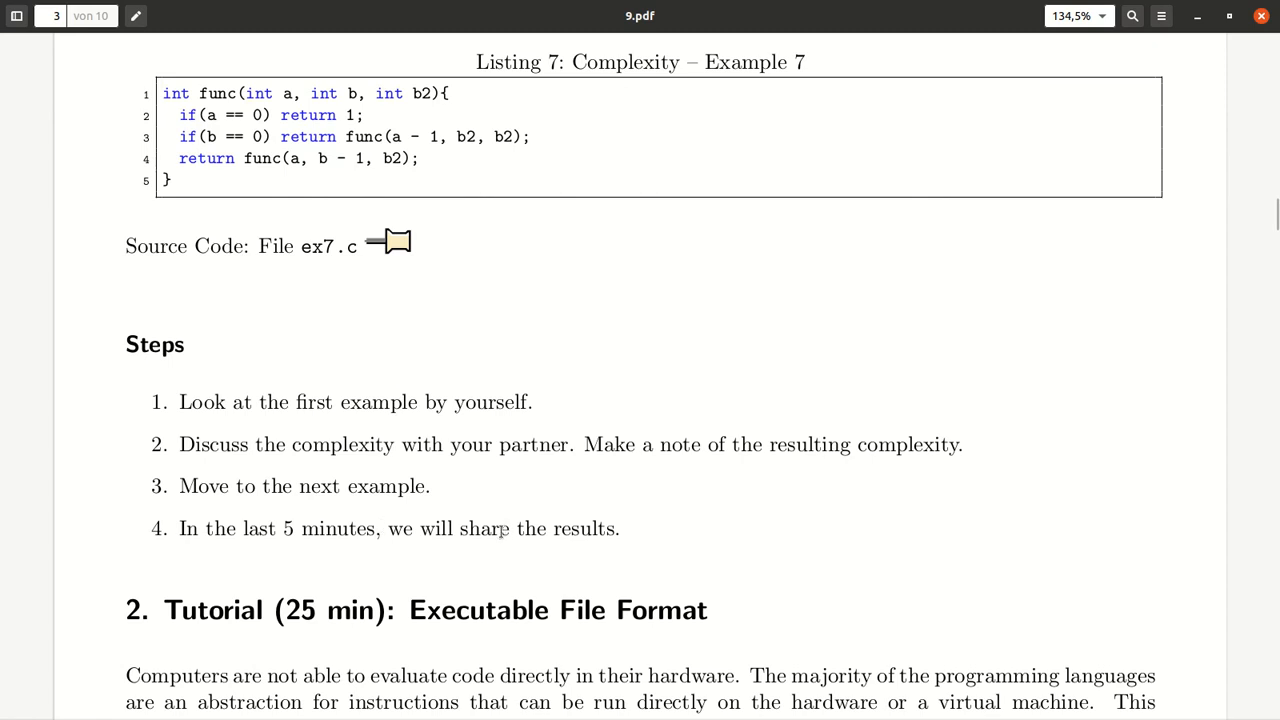
scroll(up, 3)
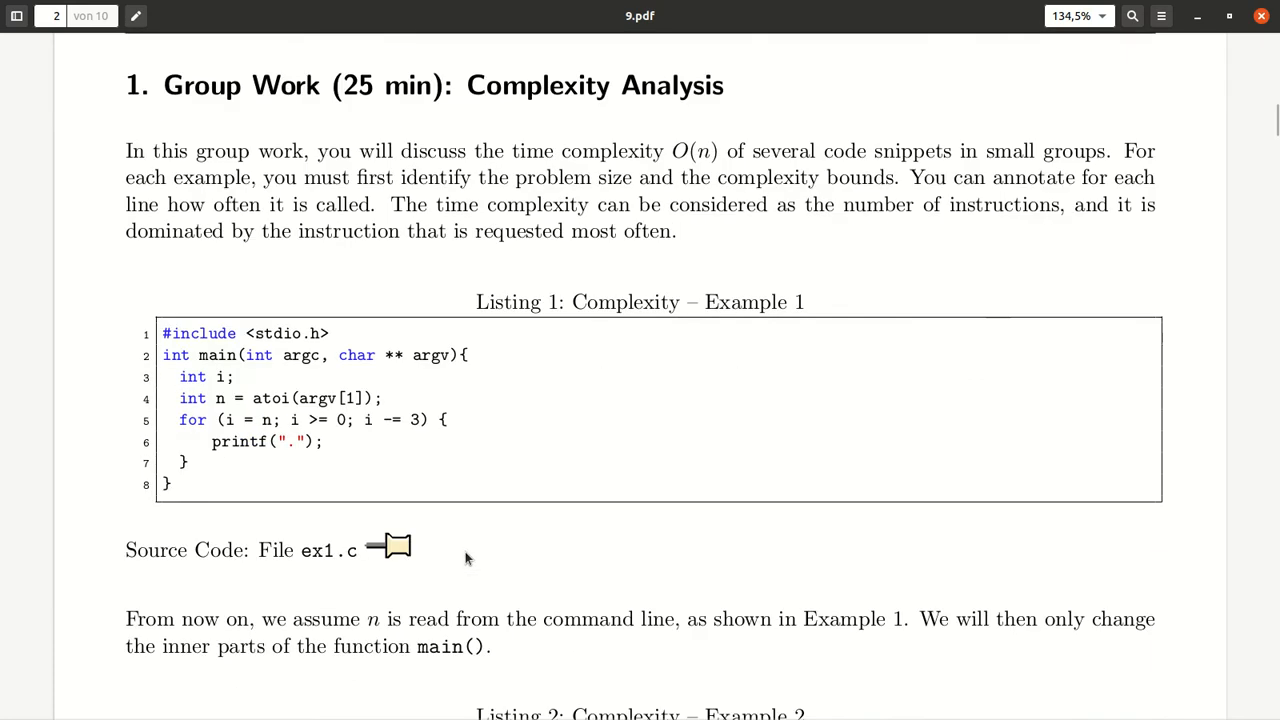
mouse_move(238, 302)
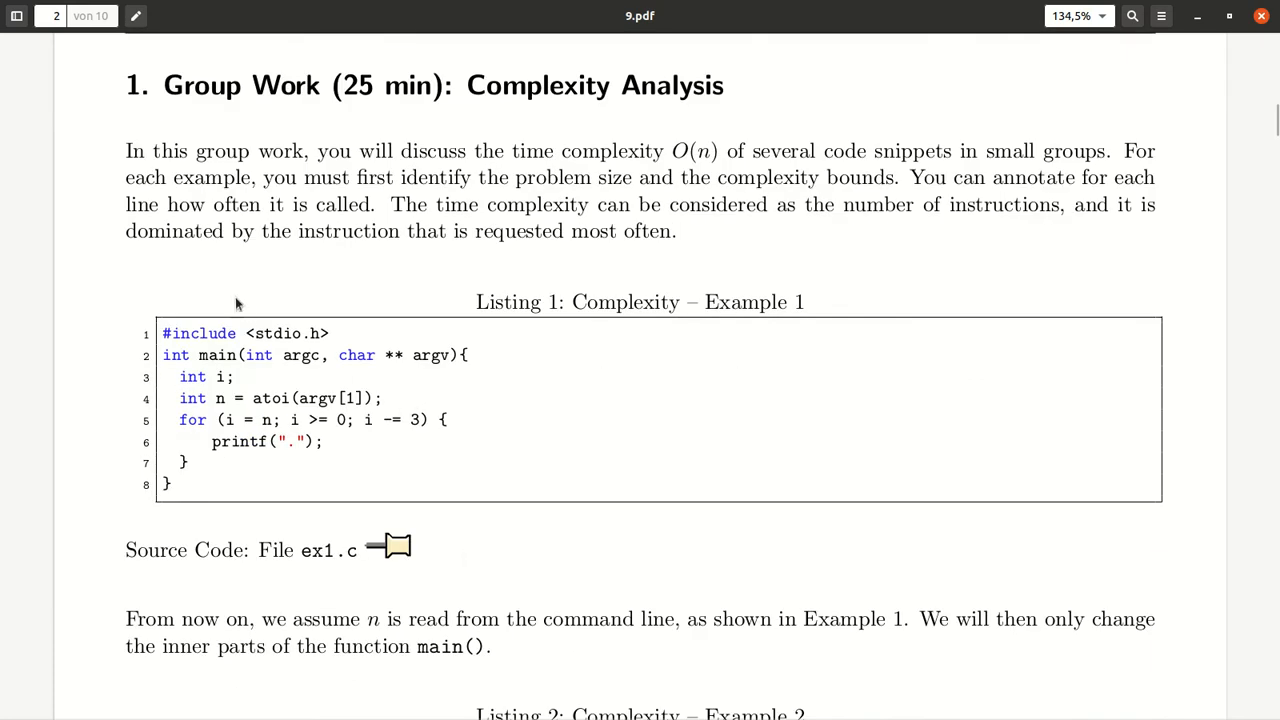